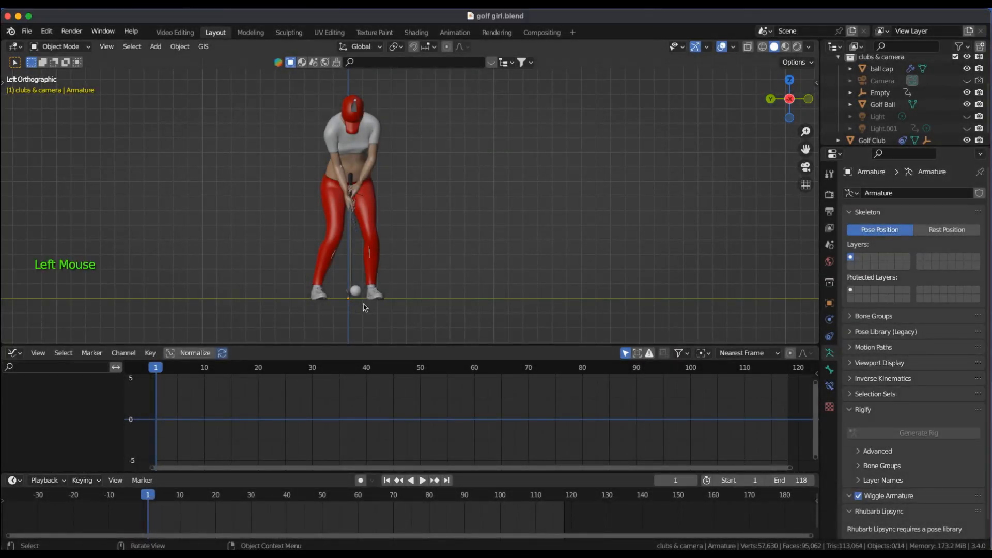
Select the golf ball and insert a Location & Rotation keyframe on it
click(355, 290)
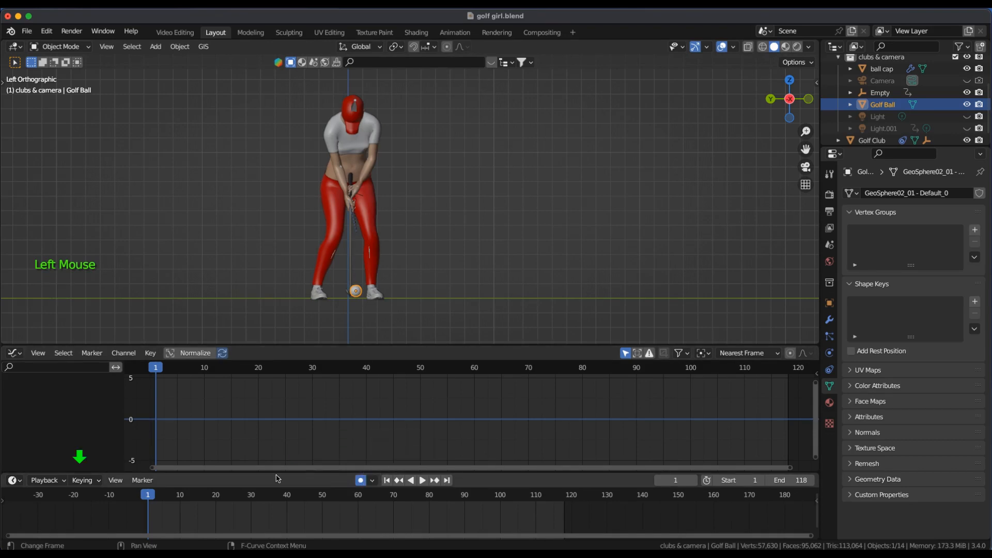
click(83, 480)
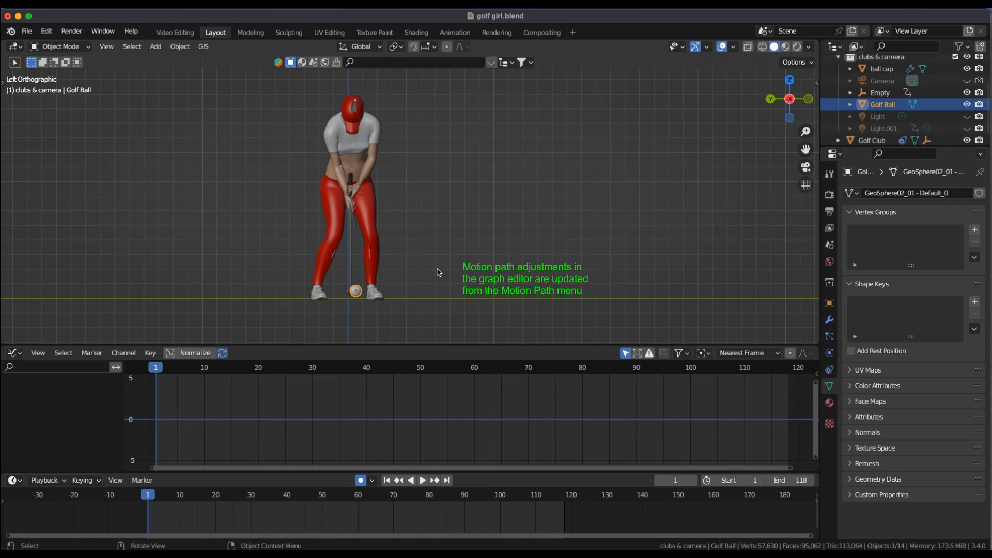
key(i)
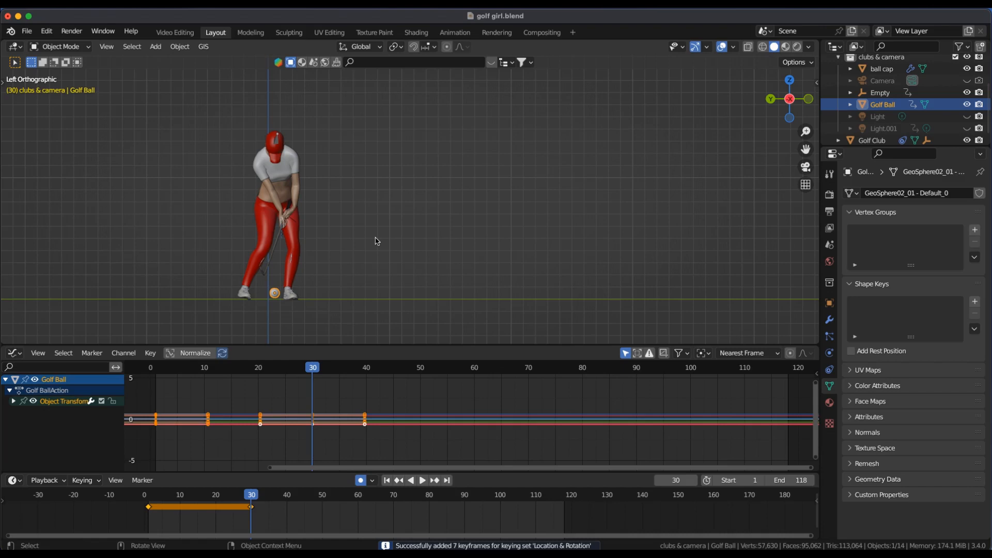
Key the ball far right at frame 118 and raised high at frame 73, then return to frame 1
key(shift+Right)
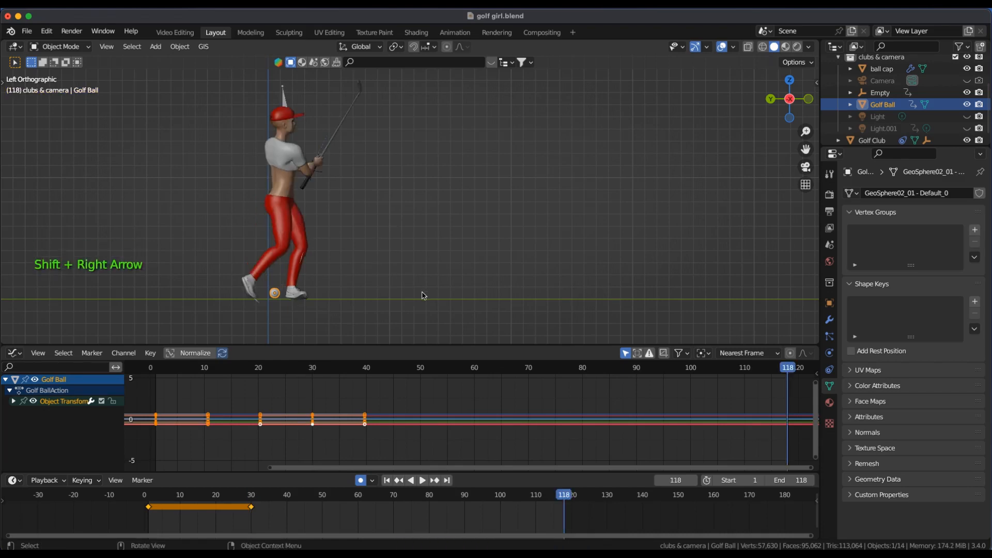
key(g)
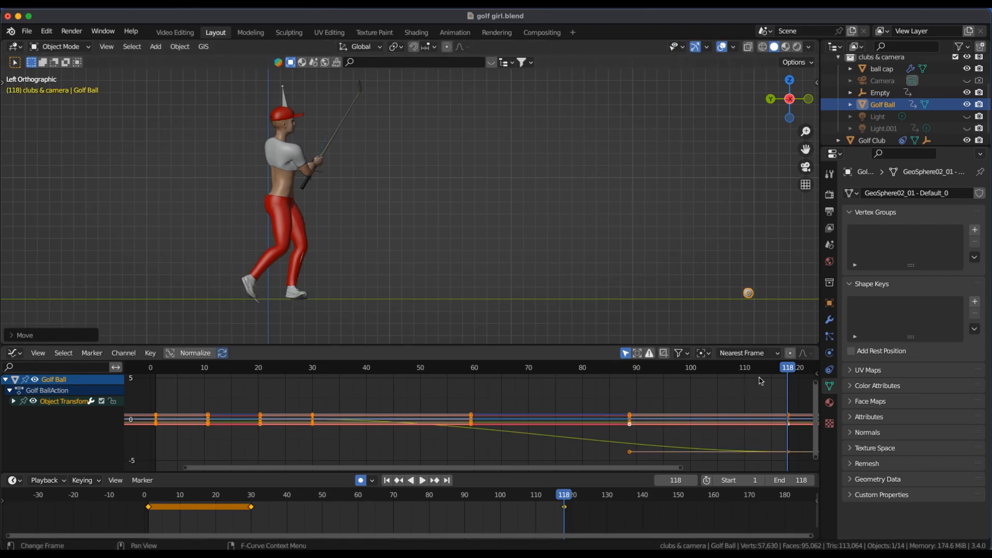
click(560, 373)
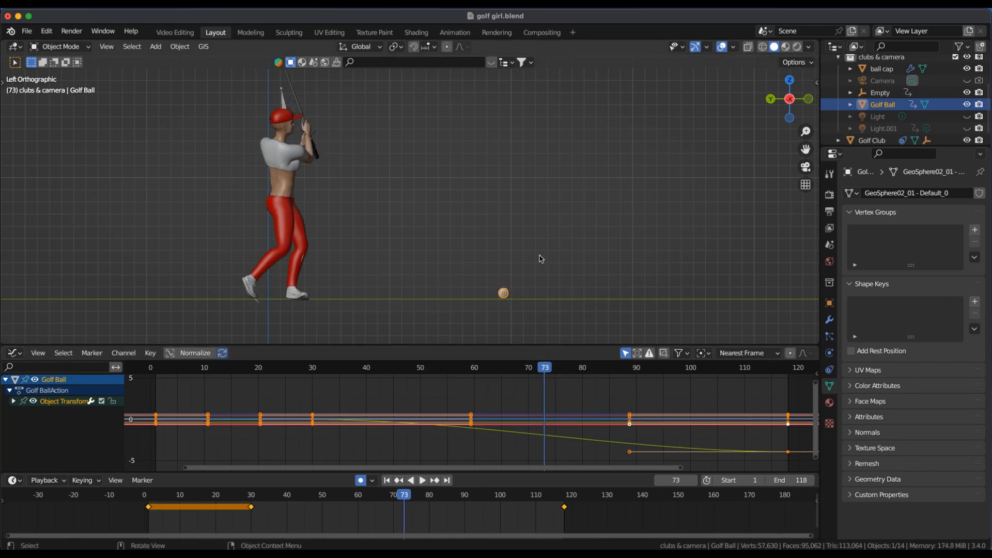
key(g)
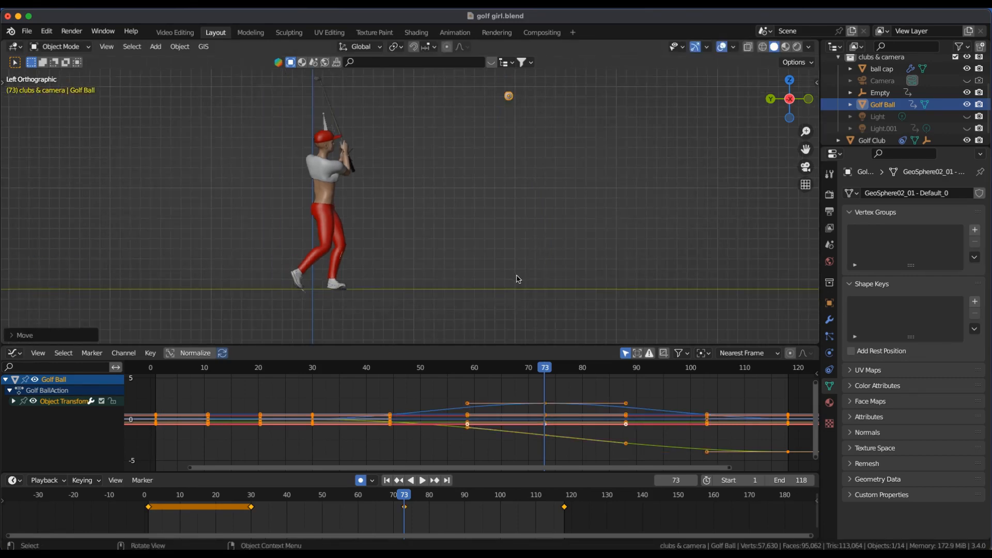
key(shift+Left)
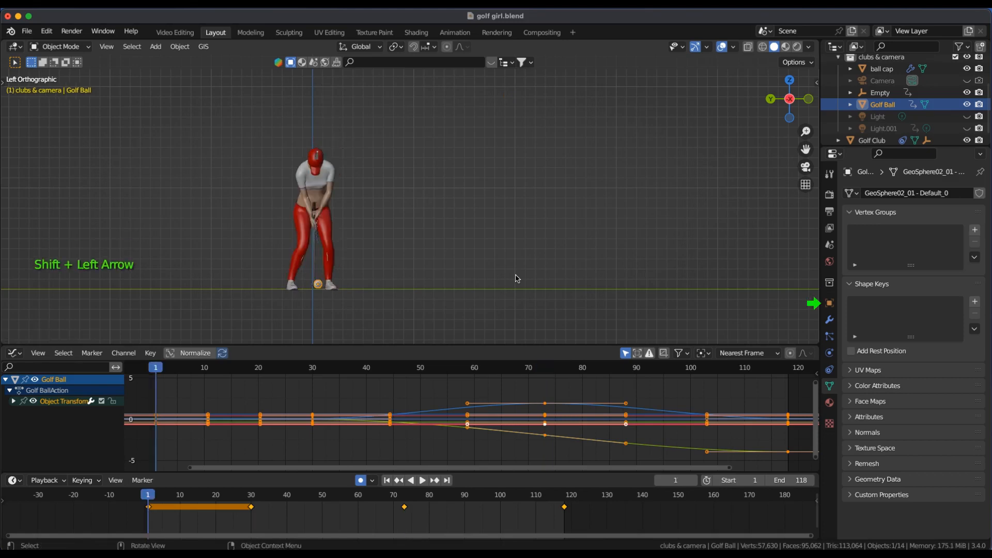
Calculate the golf ball's motion path from its Object Properties
click(829, 303)
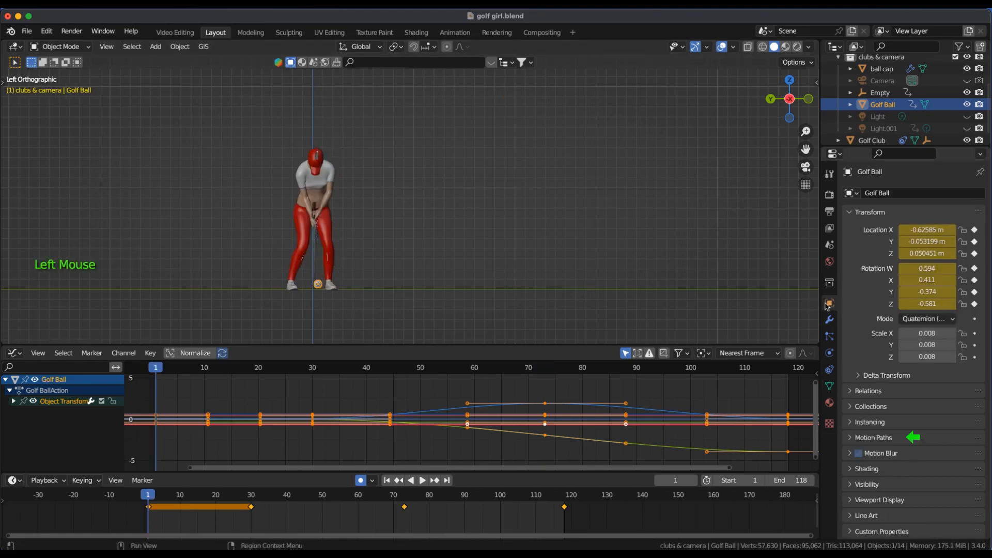
scroll(down, 3)
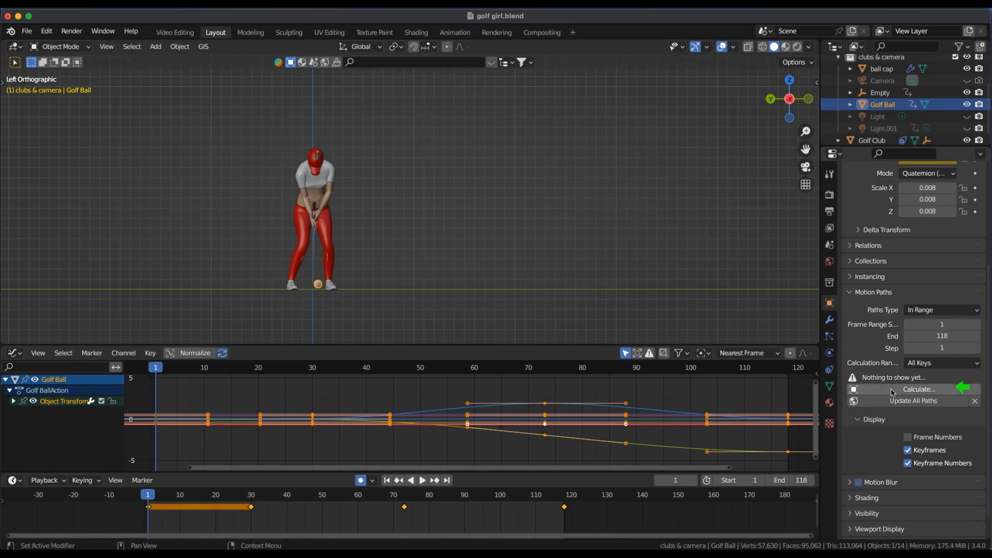
click(915, 389)
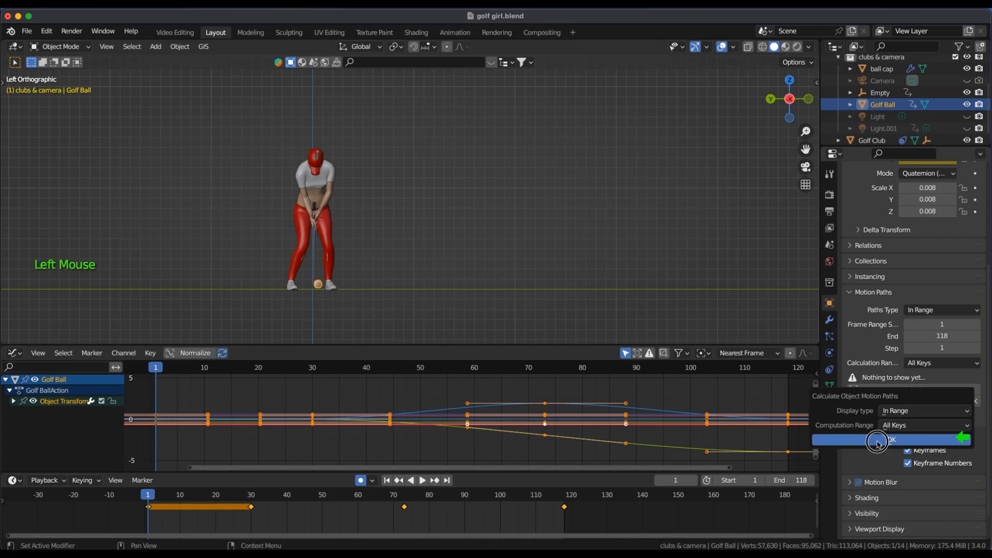
click(890, 439)
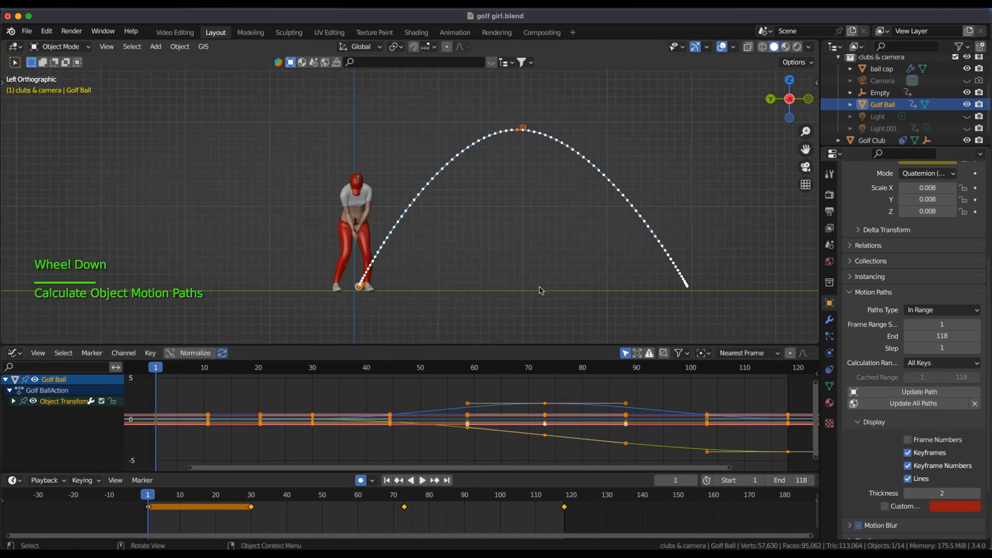
Move the ball's frame-73 peak higher and play back to check the reshaped arc
key(space)
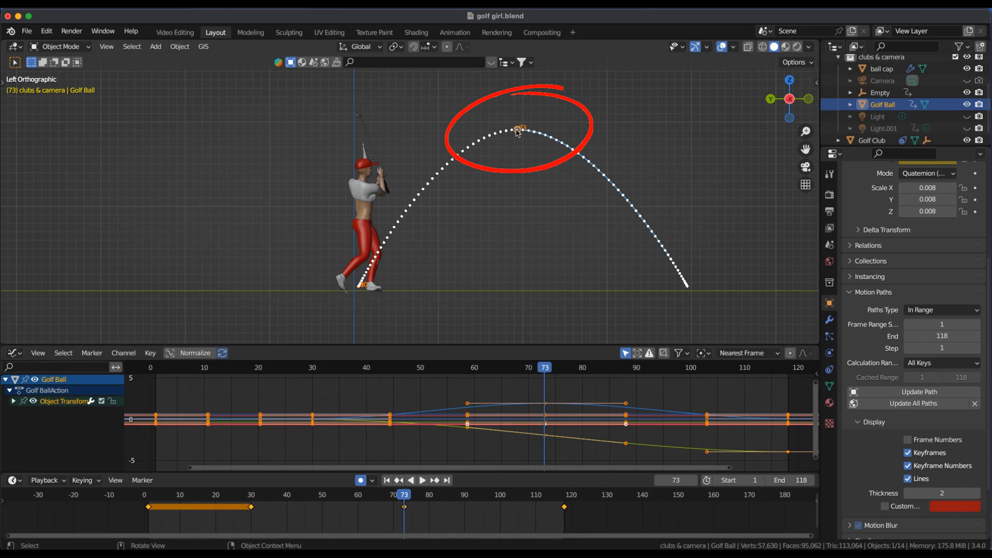
key(g)
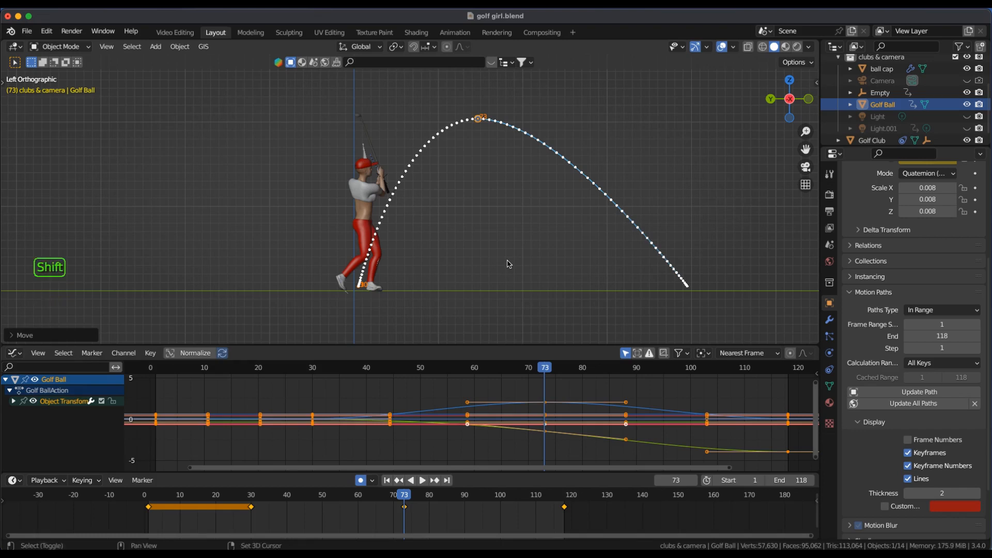
key(space)
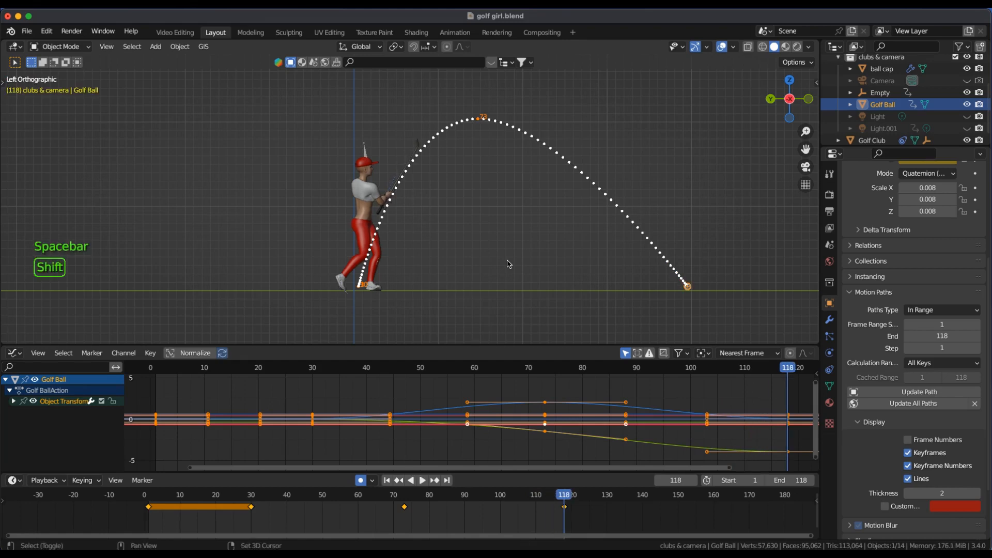
key(shift+Left)
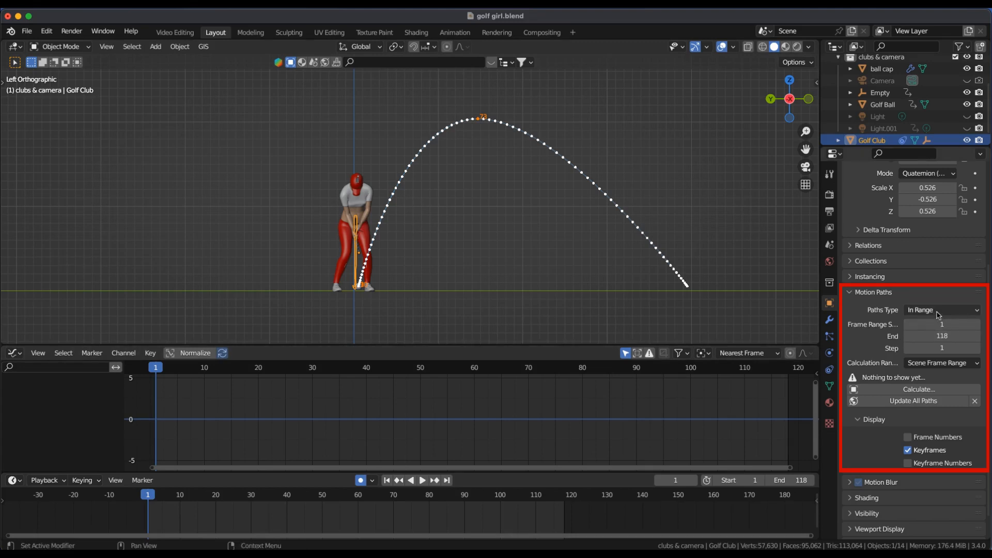
Calculate an Around Frame path for the club, 10 frames before and after, and play the swing
click(939, 310)
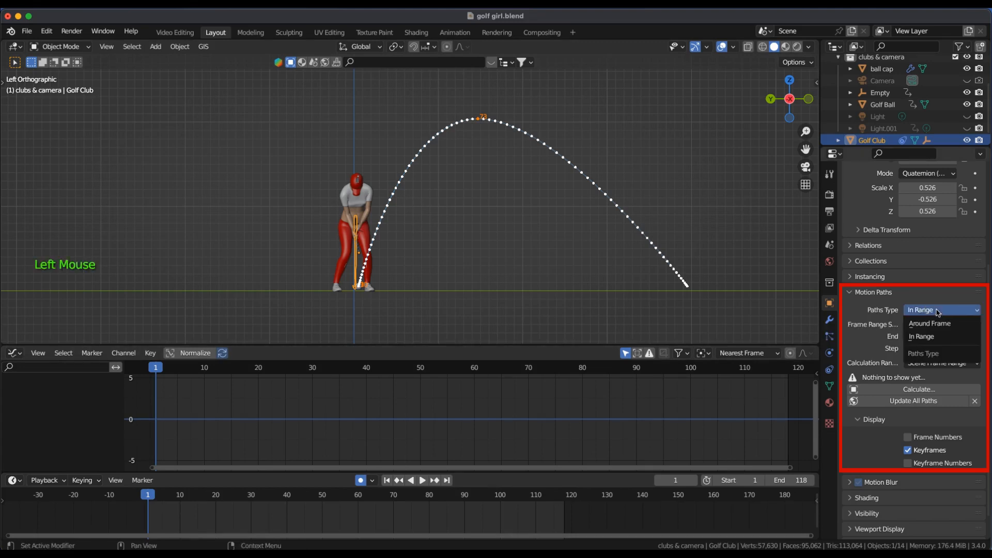
click(929, 323)
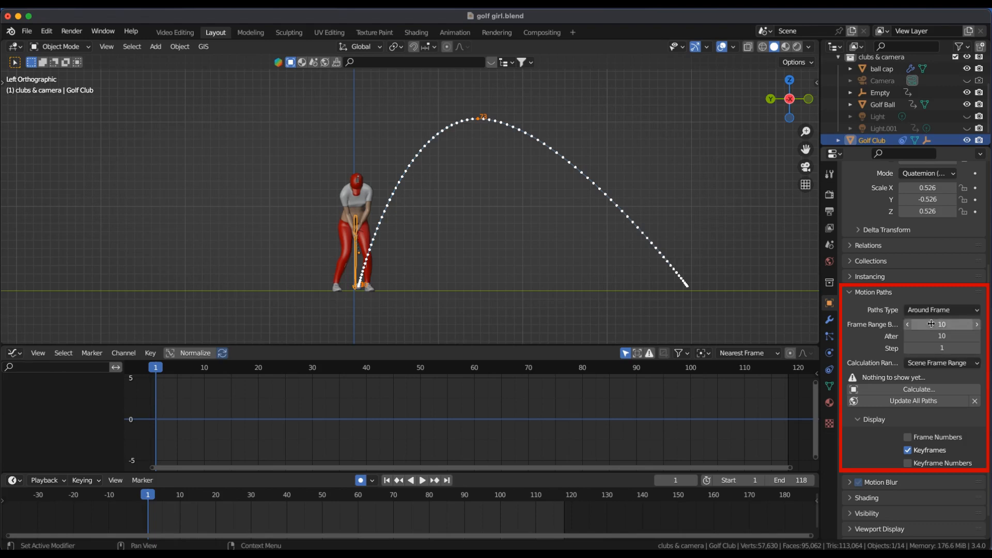
click(917, 390)
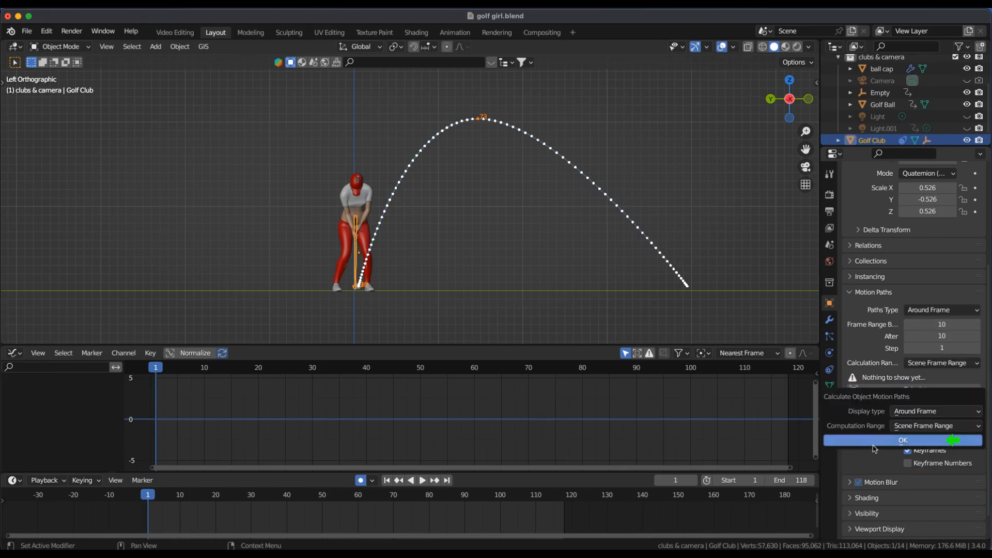
click(902, 440)
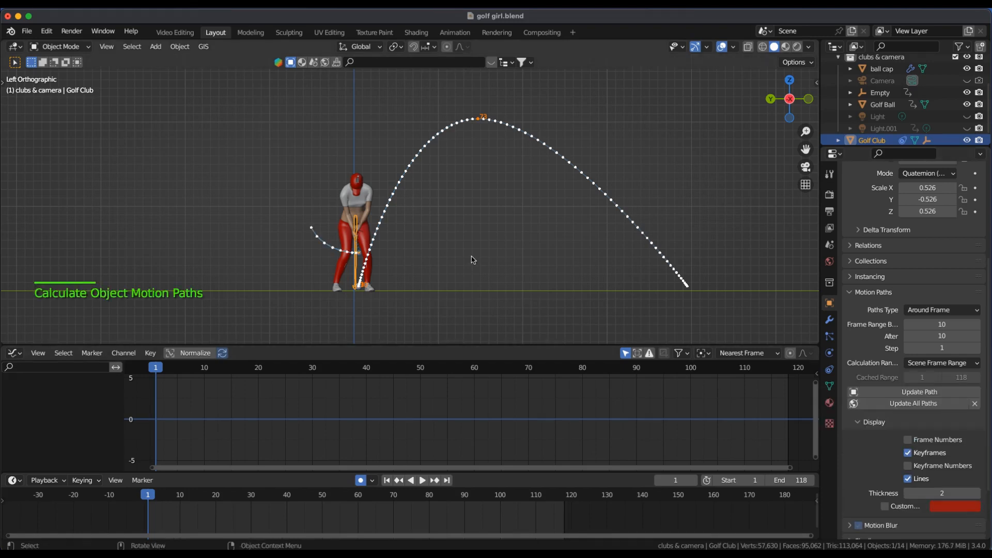
key(space)
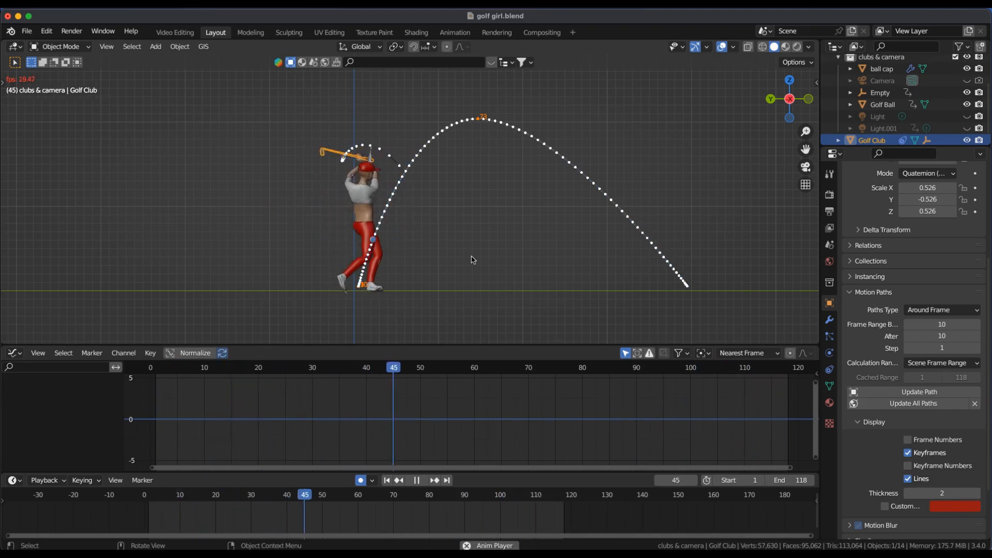
key(shift+Left)
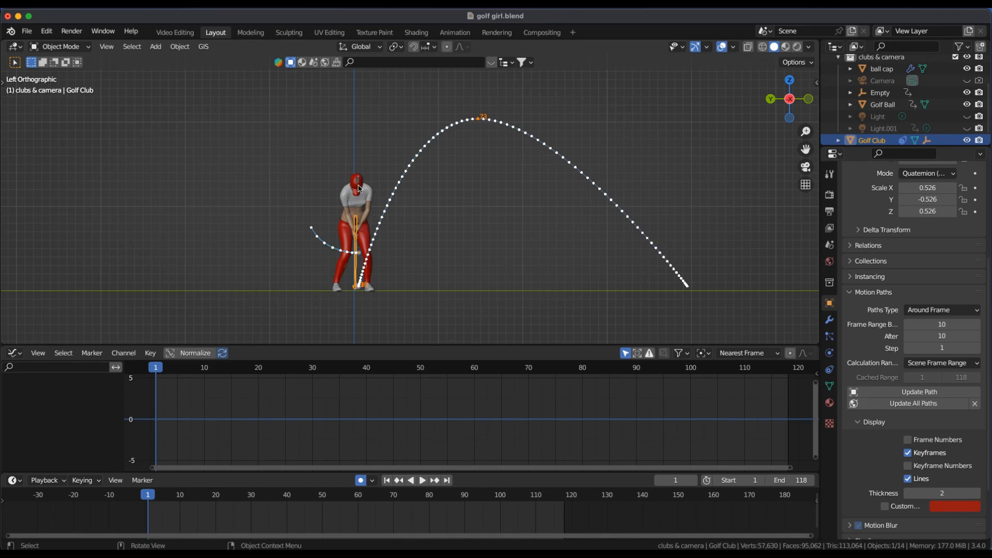
mouse_move(358, 185)
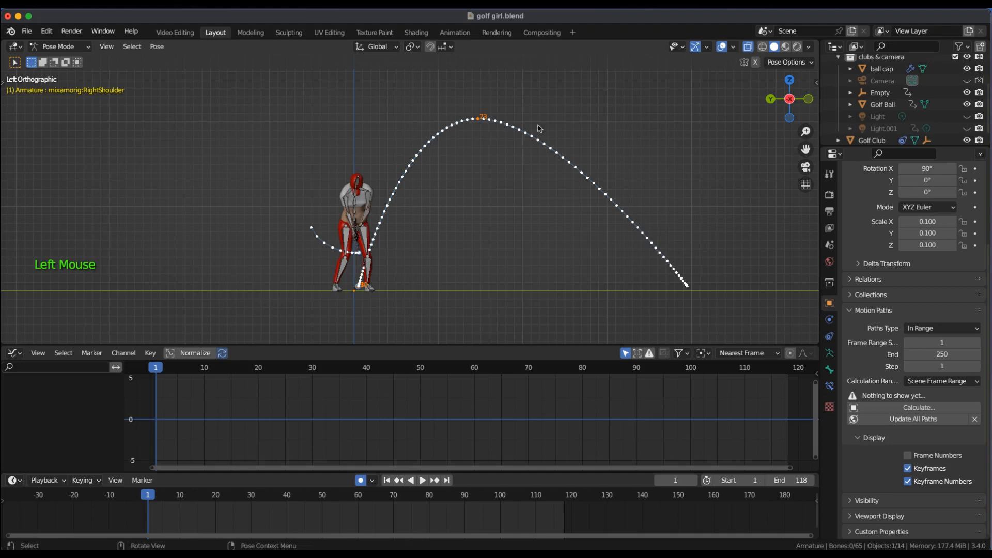
Frame the golfer's shoulders and select her right shoulder bone
scroll(up, 3)
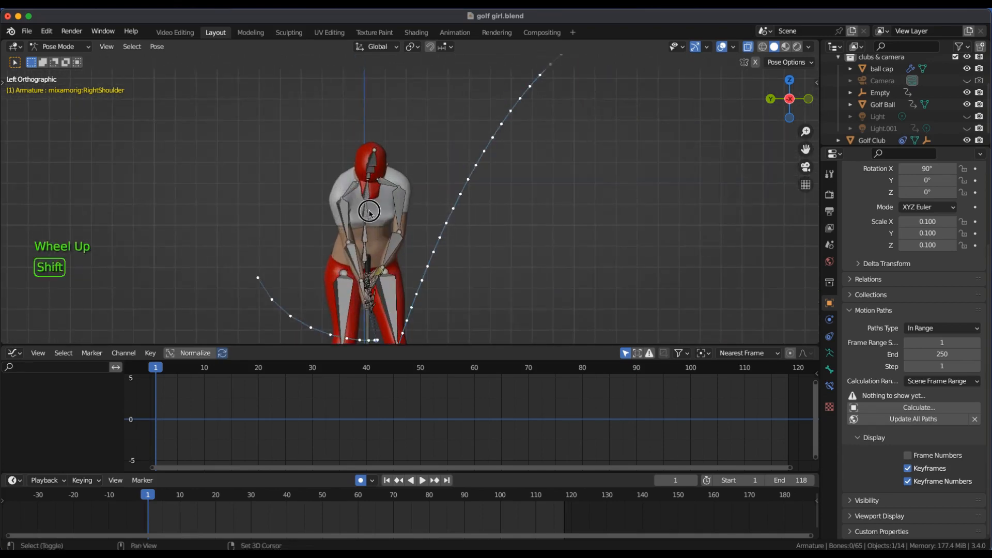
drag(369, 211, 275, 122)
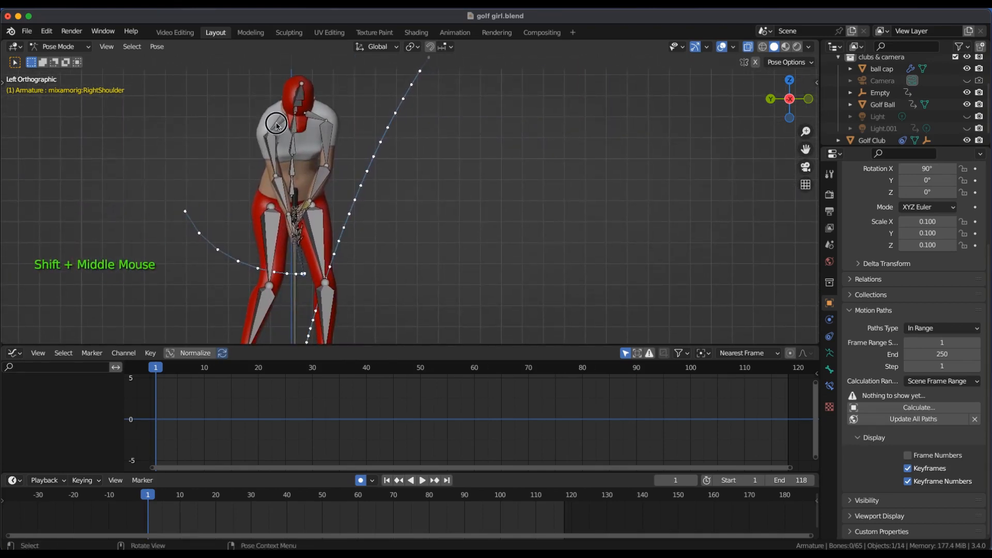
click(274, 123)
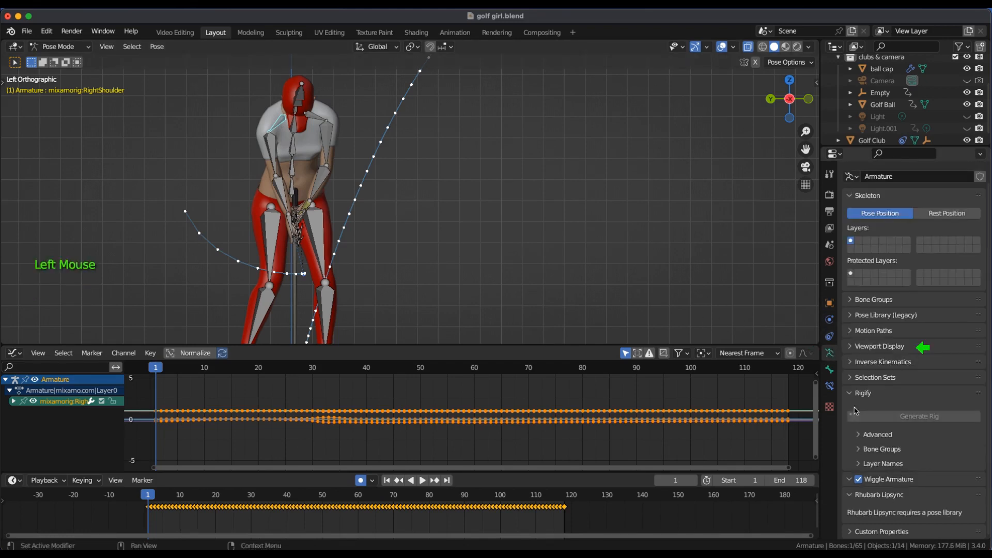
Calculate the right shoulder bone's path over frames 1–118 in Armature properties
scroll(down, 3)
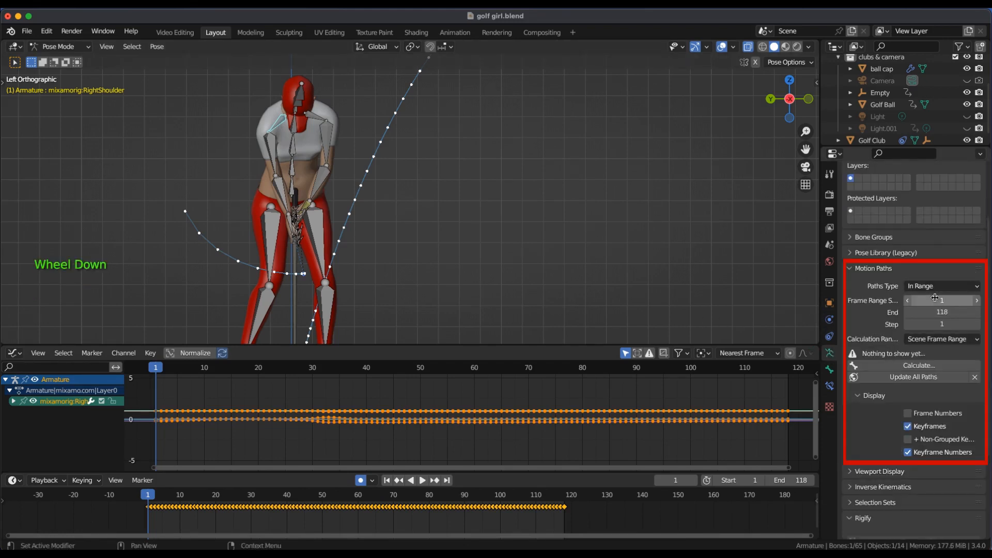
mouse_move(918, 365)
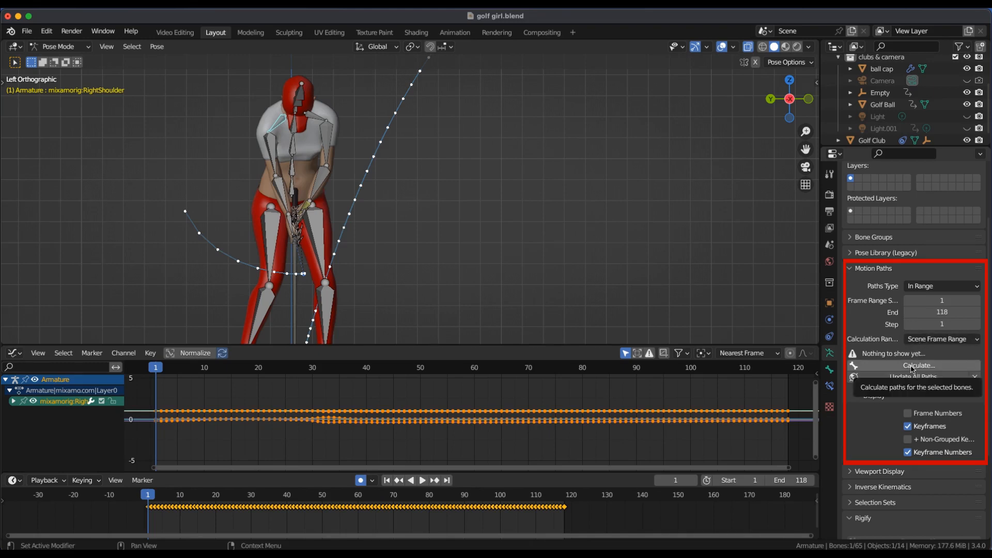
click(918, 365)
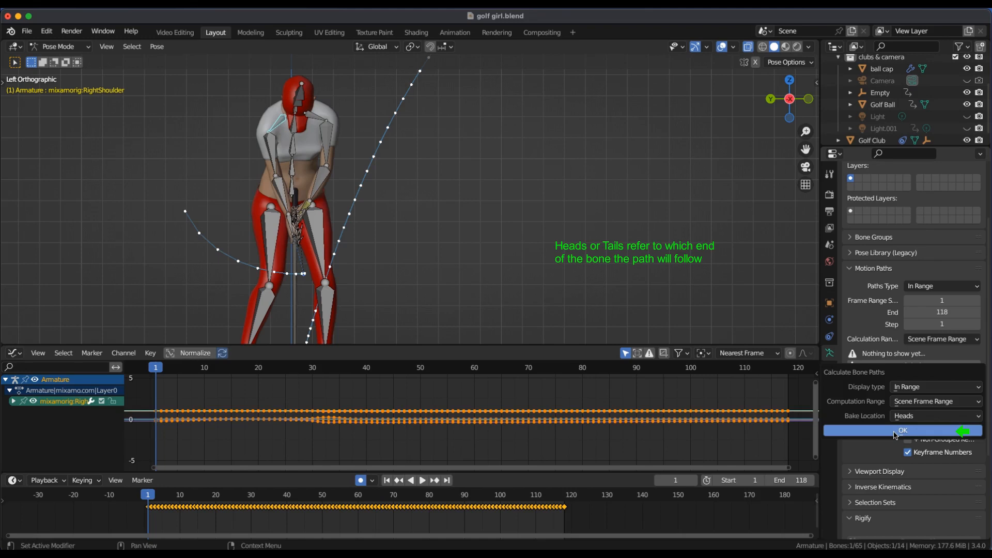
click(902, 430)
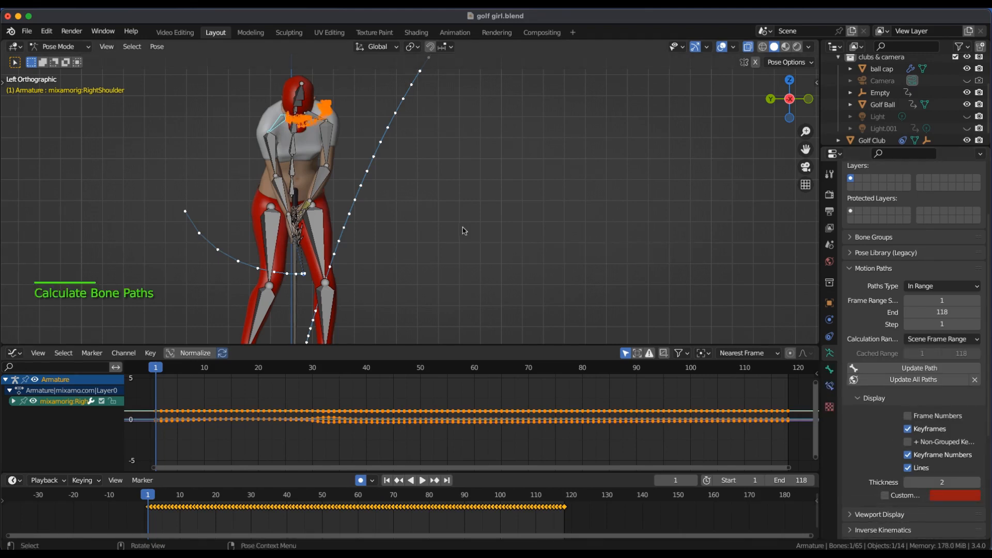
Turn off Keyframes and Lines in the path Display so only dots remain
scroll(down, 3)
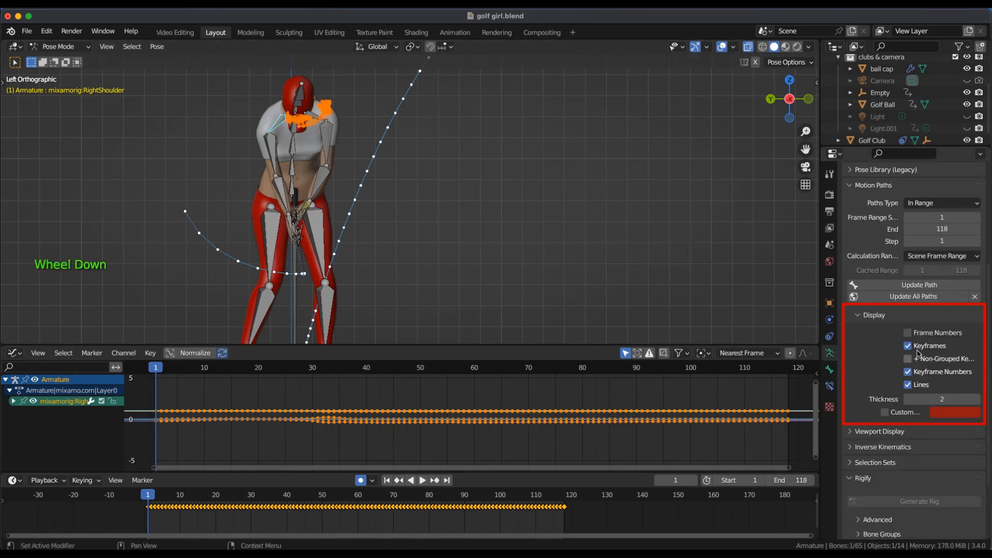
click(907, 345)
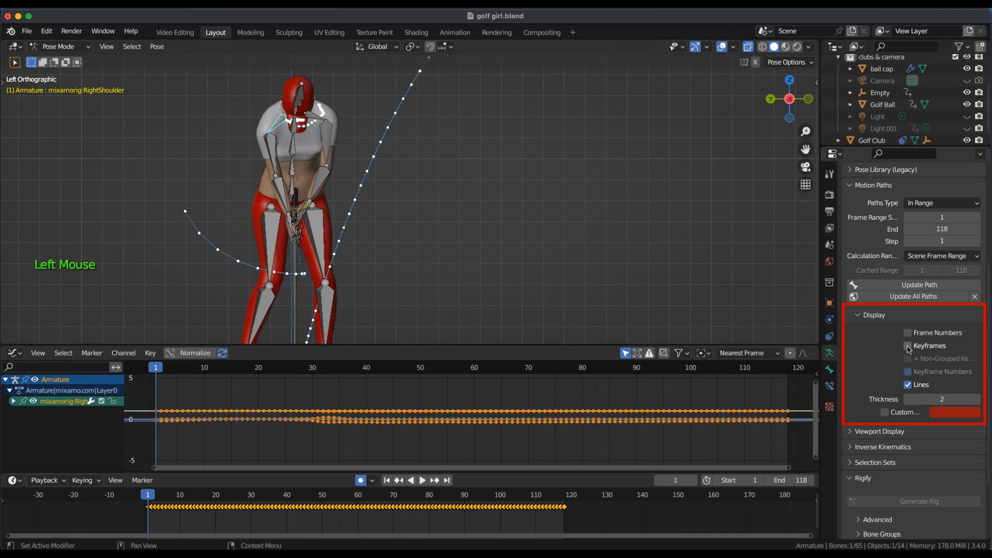
click(907, 345)
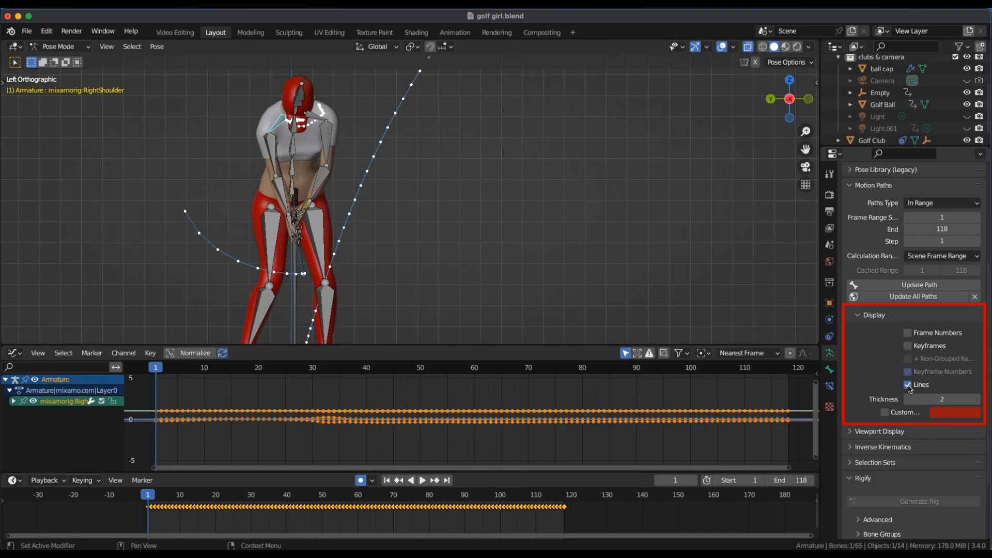
click(907, 384)
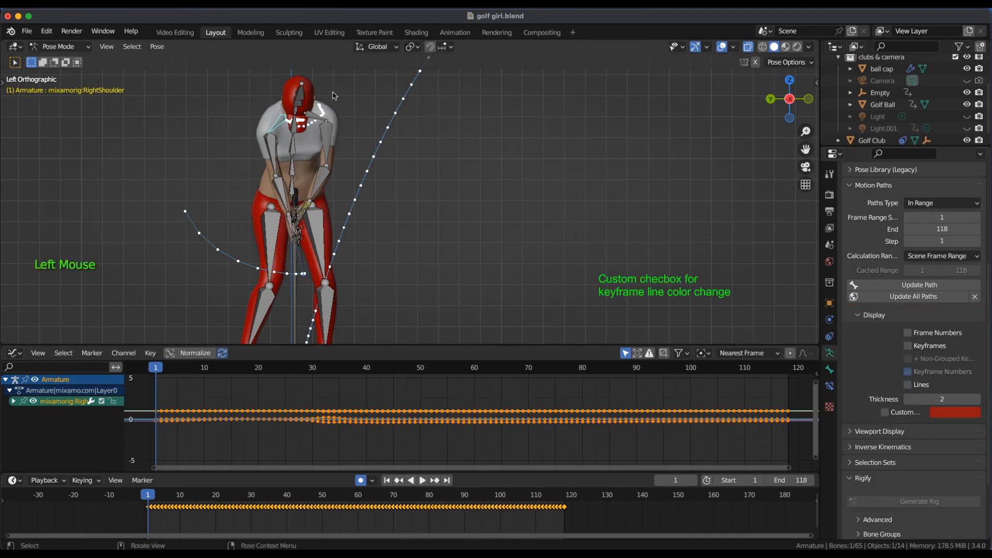
scroll(up, 3)
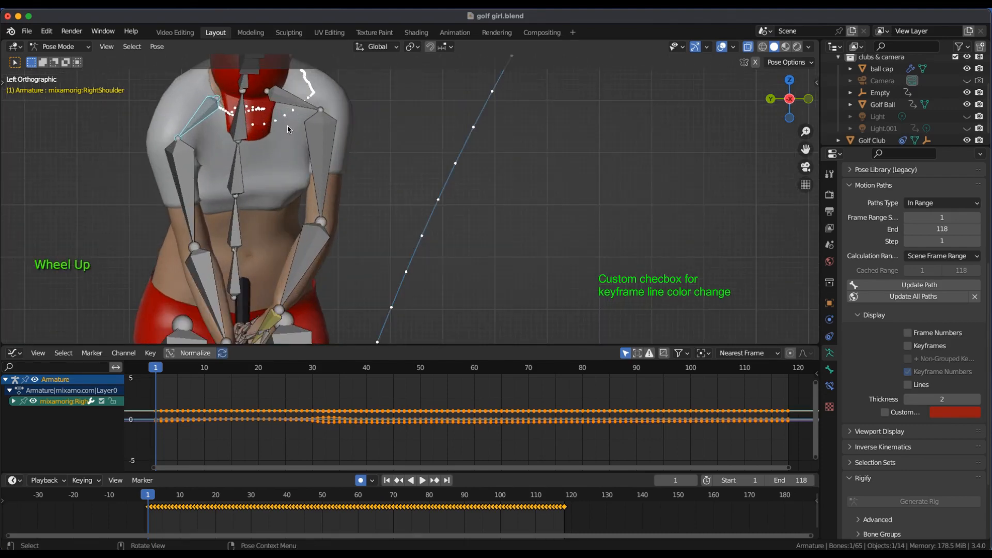
scroll(down, 3)
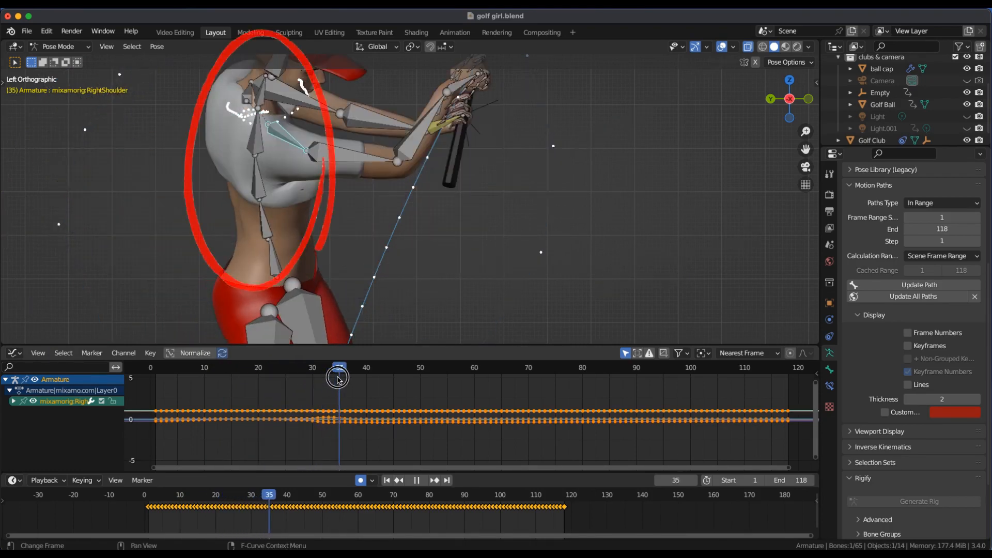
At frame 35, try moving the right shoulder bone, then undo the move
click(416, 480)
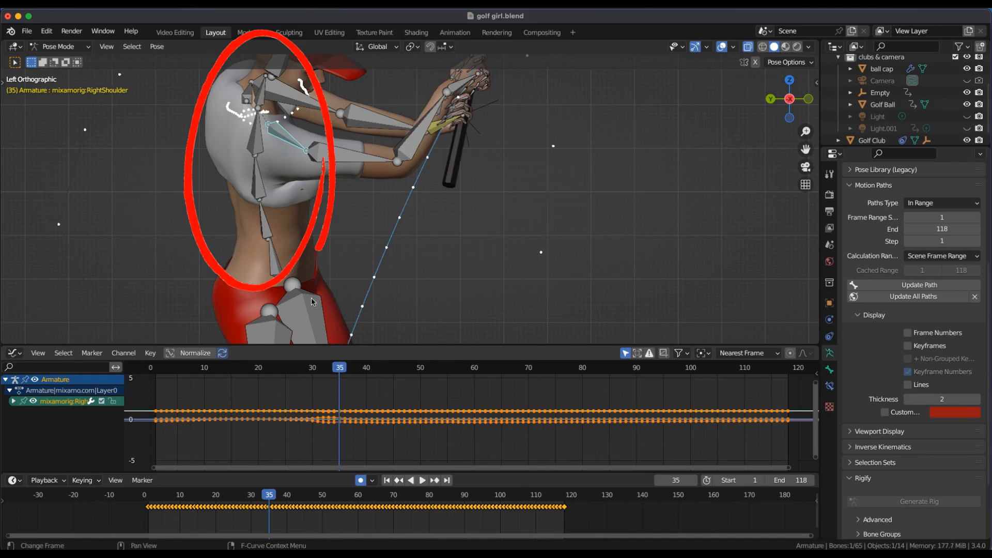
mouse_move(270, 126)
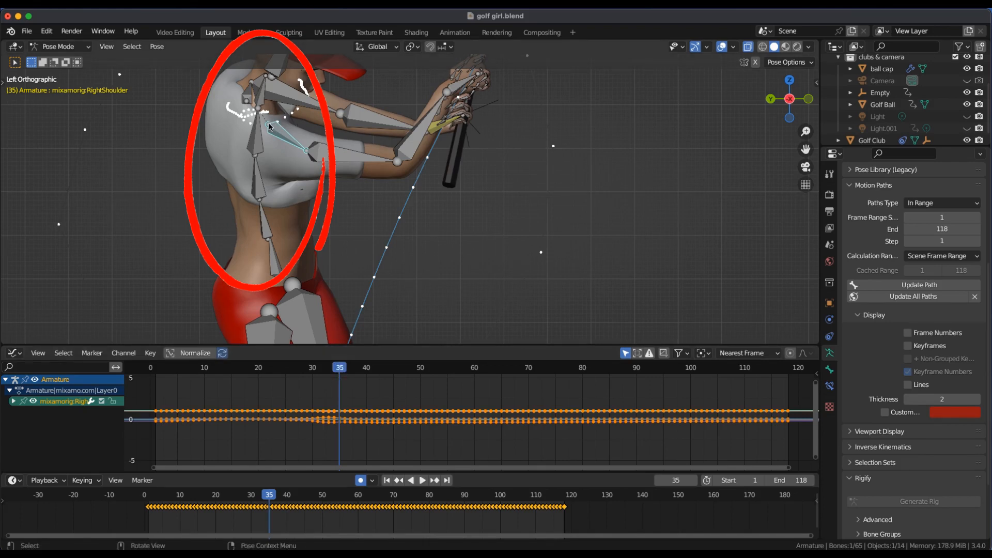
key(g)
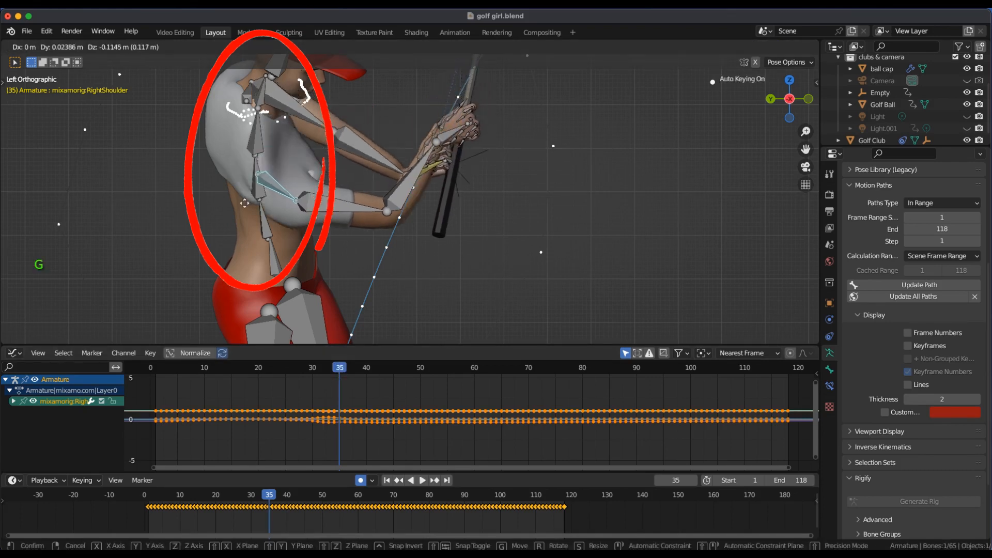
mouse_move(218, 231)
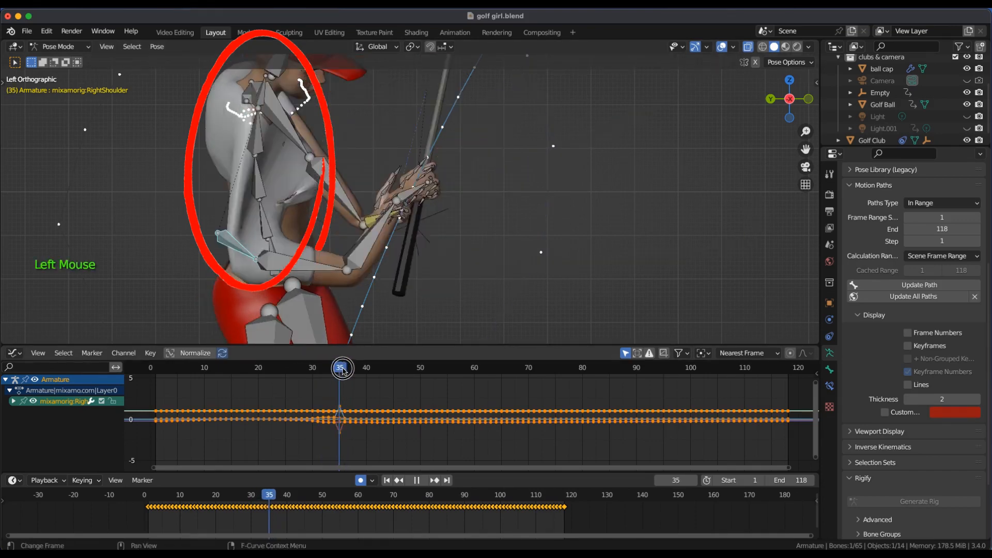
click(334, 367)
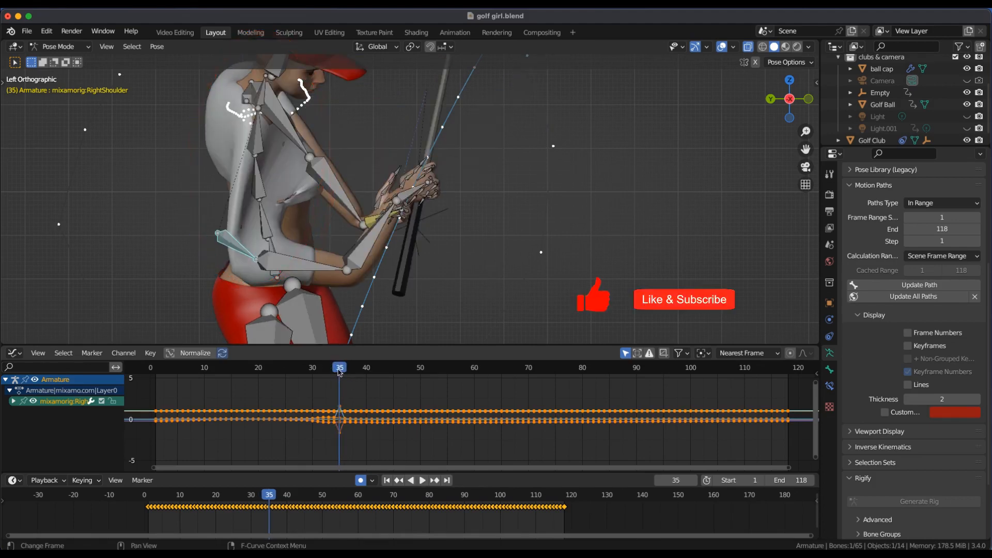
key(ctrl+z)
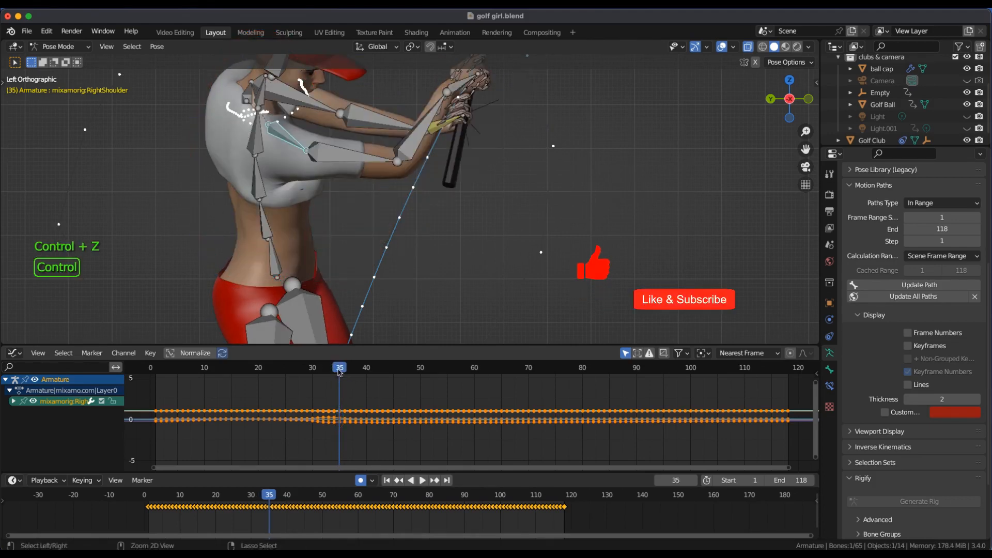
Give the shoulder path a custom red colour and play back the swing
scroll(down, 3)
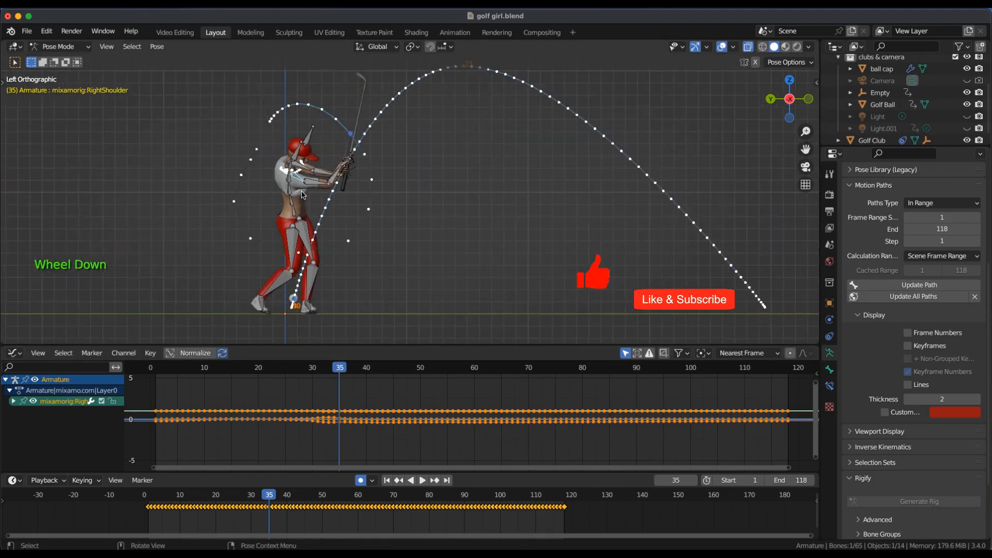
key(space)
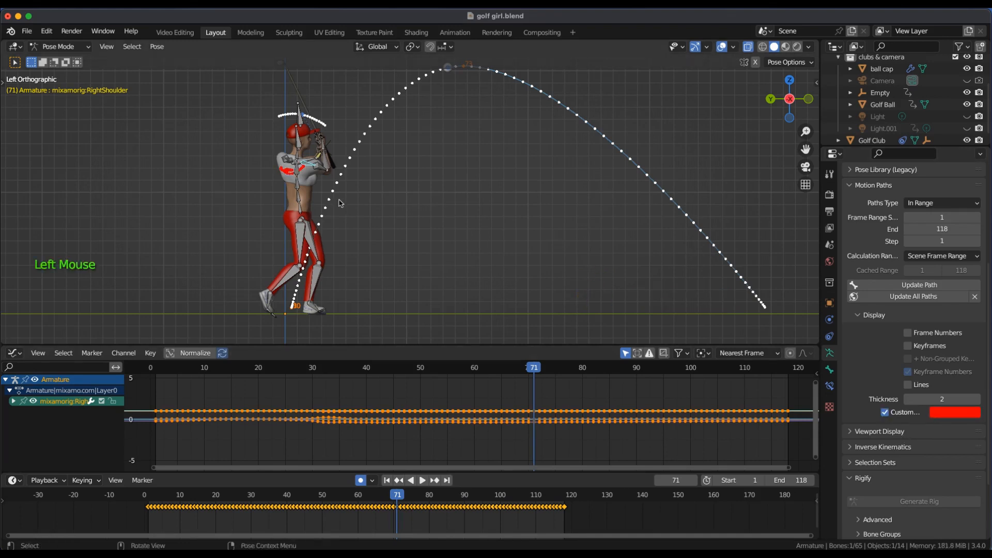
key(space)
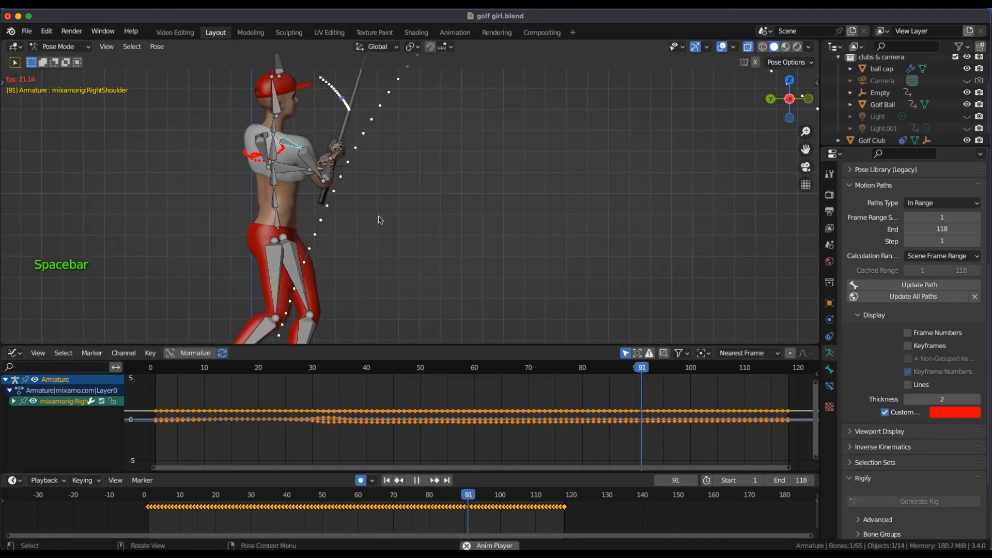